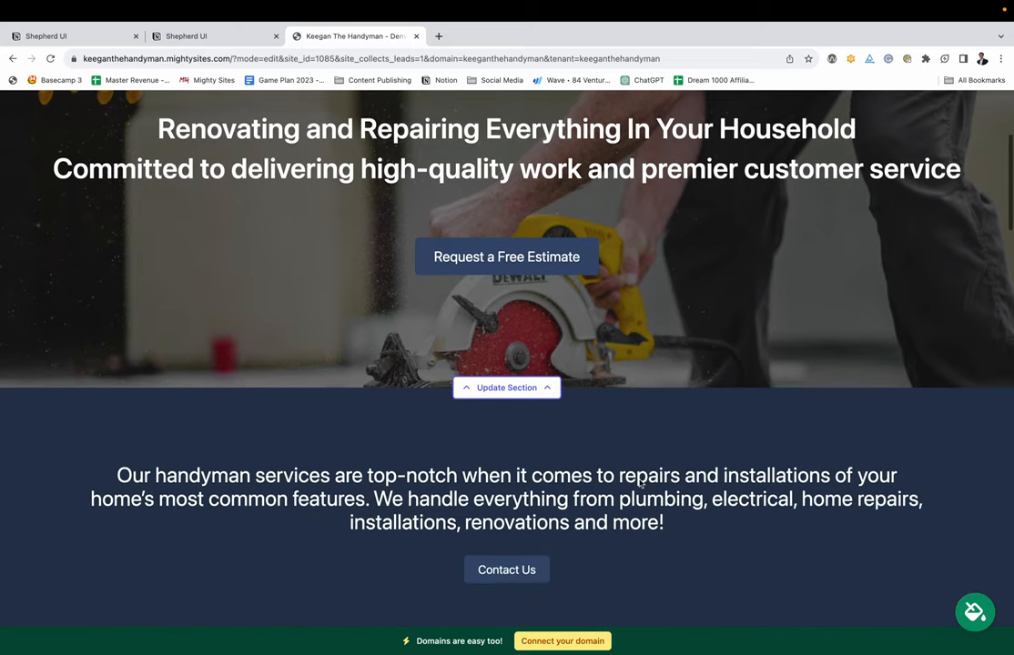
Open the saw photo section's image options, then cancel the upload file picker.
{"action": "scroll", "scroll_direction": "down", "scroll_amount": 3}
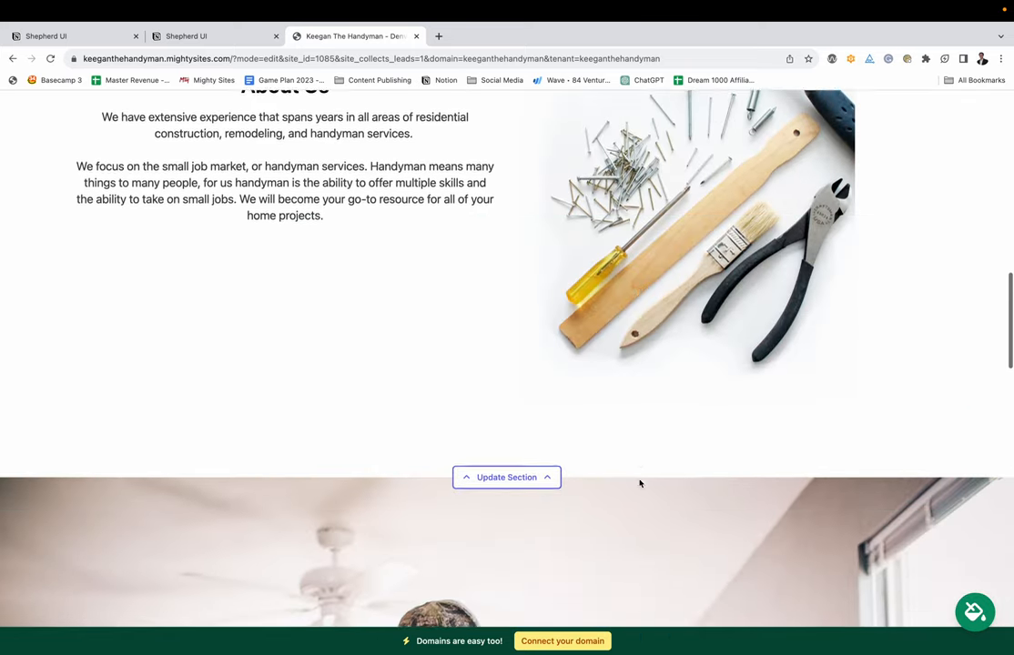
{"action": "scroll", "scroll_direction": "down", "scroll_amount": 3}
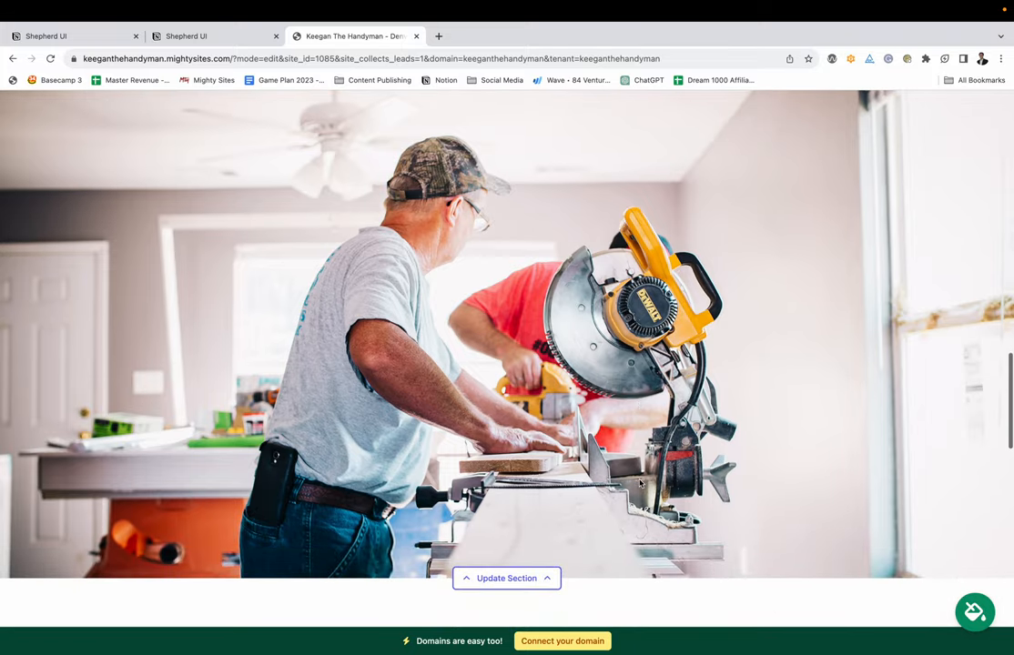
{"action": "left_click", "coordinate": [506, 579]}
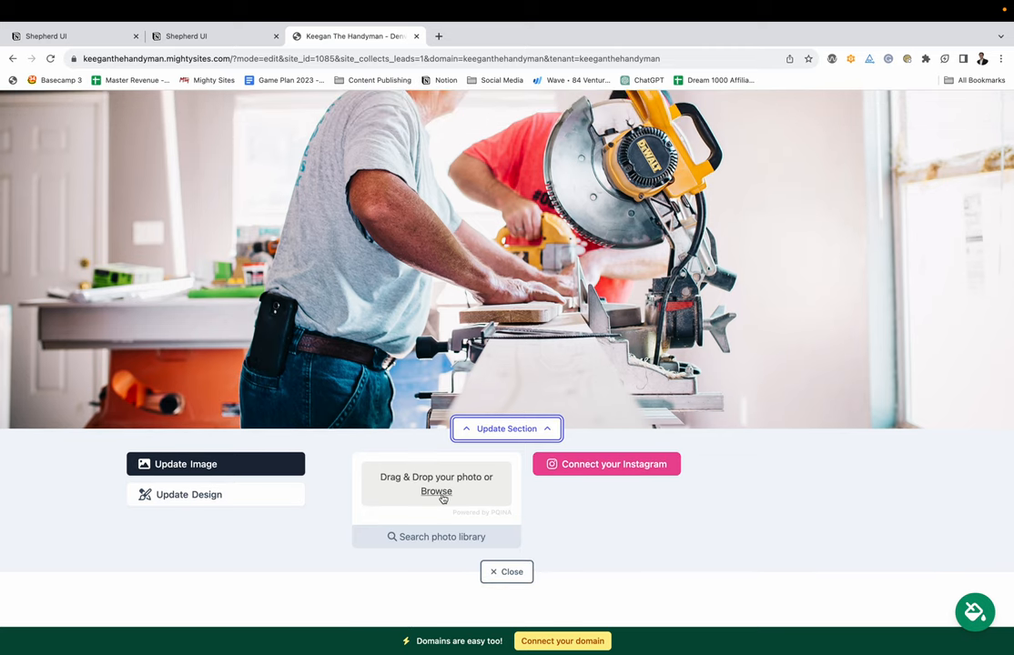
{"action": "left_click", "coordinate": [436, 492]}
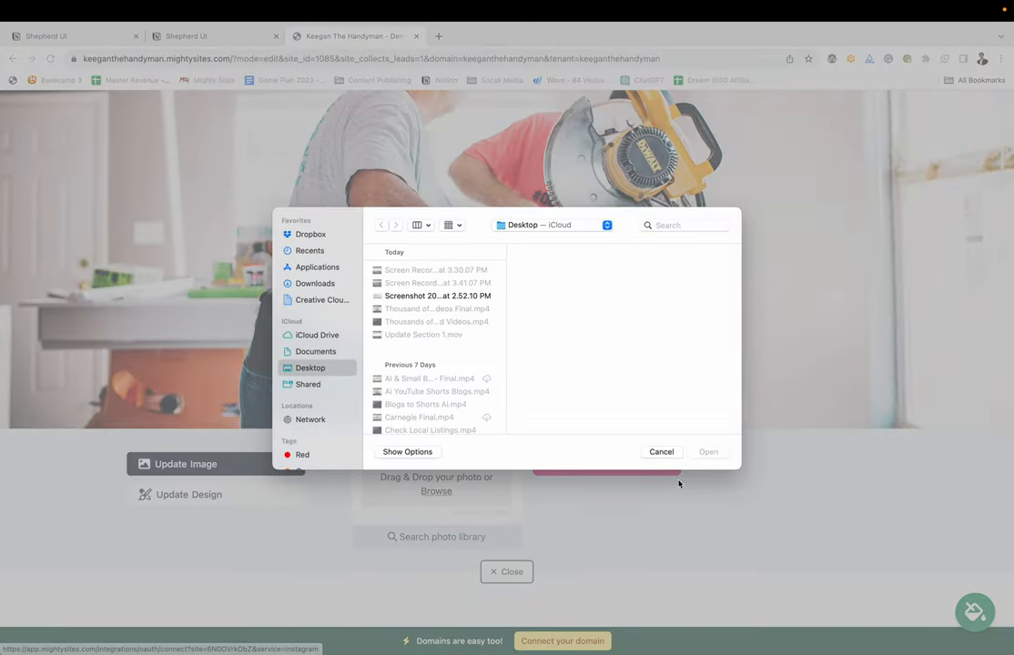
{"action": "left_click", "coordinate": [662, 451]}
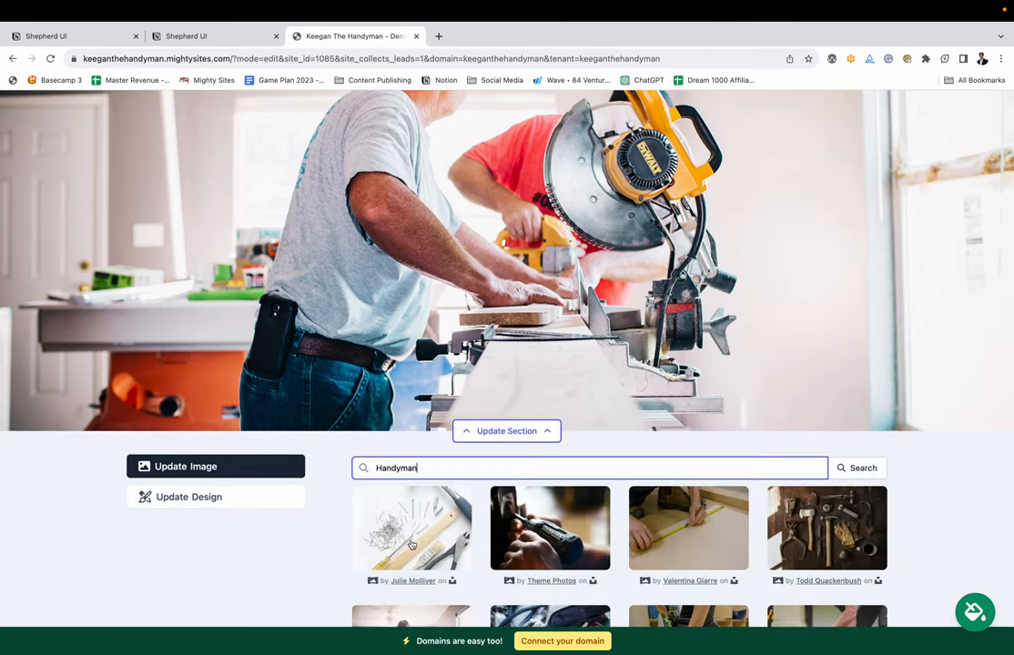
Set the Handyman stock drill close-up as the section background.
{"action": "scroll", "scroll_direction": "down", "scroll_amount": 3}
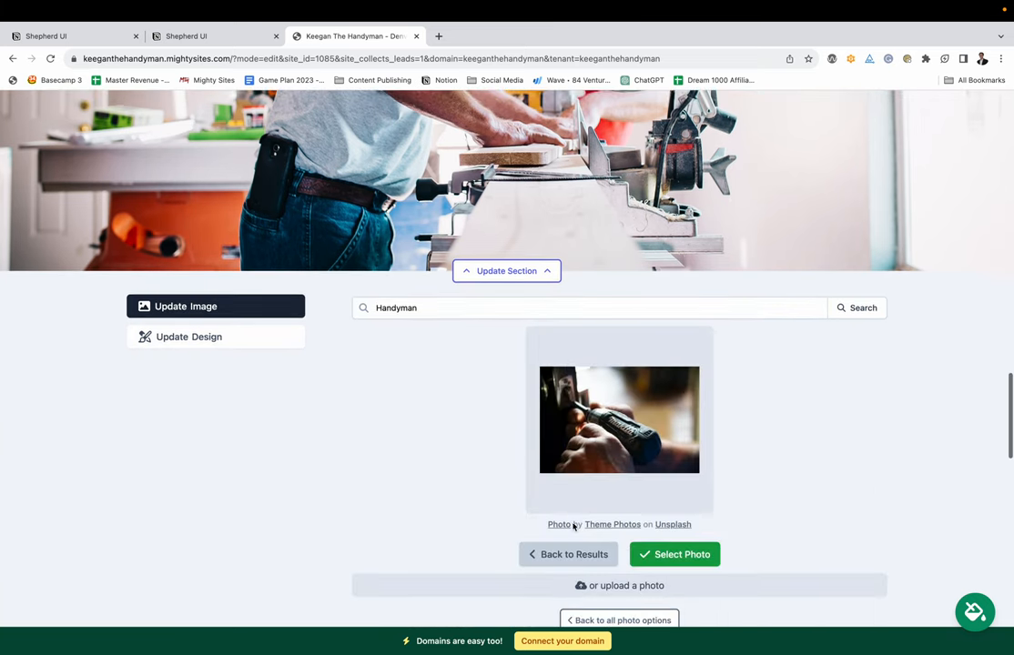
{"action": "left_click", "coordinate": [675, 554]}
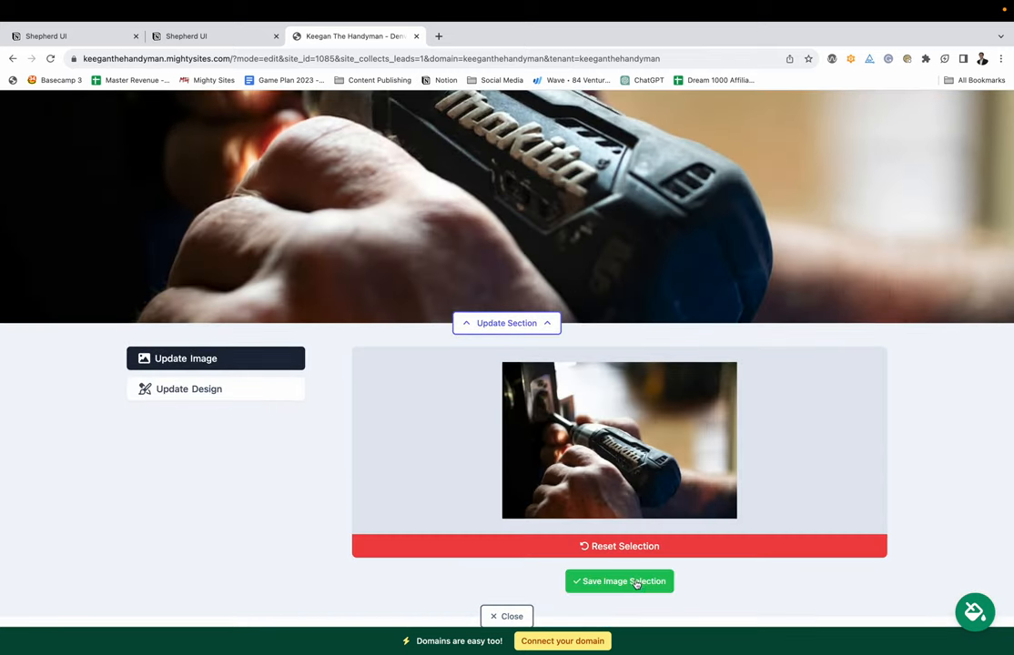
{"action": "left_click", "coordinate": [620, 582]}
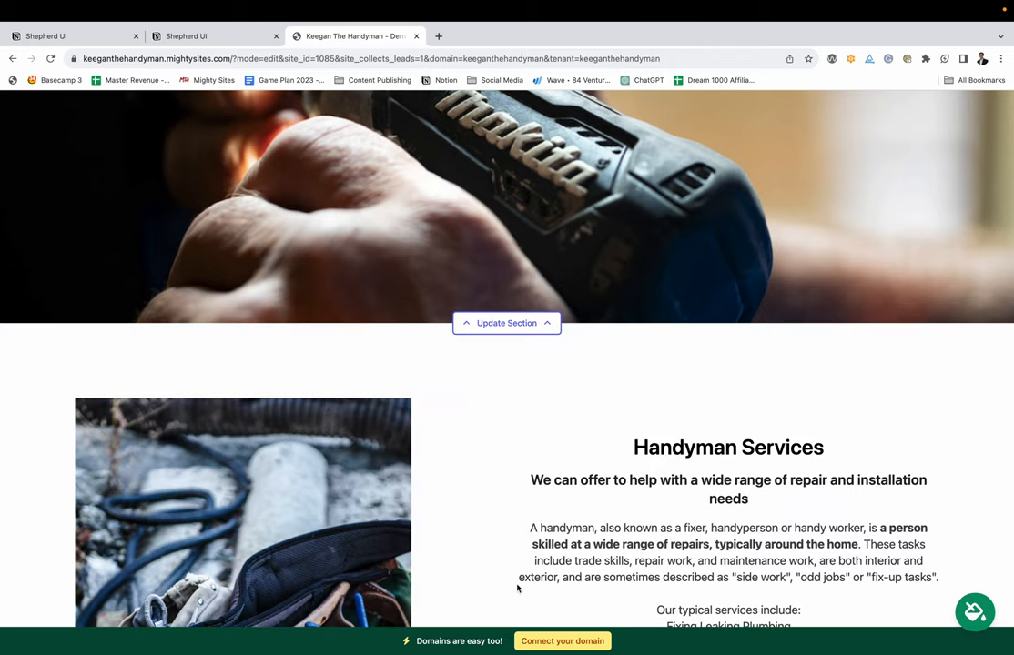
Reset the section's image selection back to the original mitre saw photo.
{"action": "left_click", "coordinate": [506, 323]}
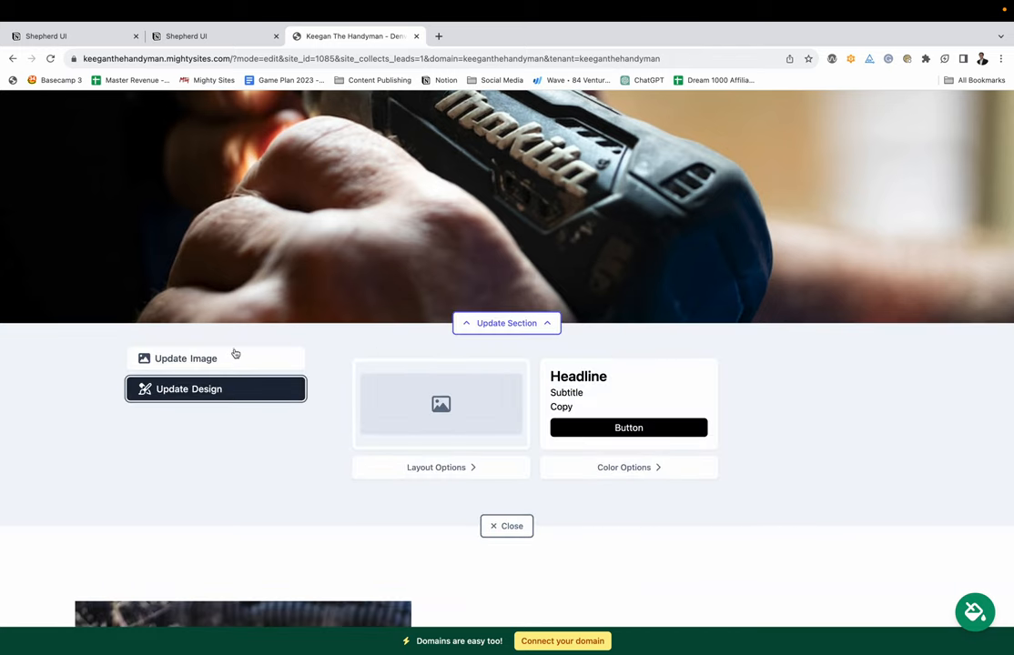
{"action": "left_click", "coordinate": [187, 358]}
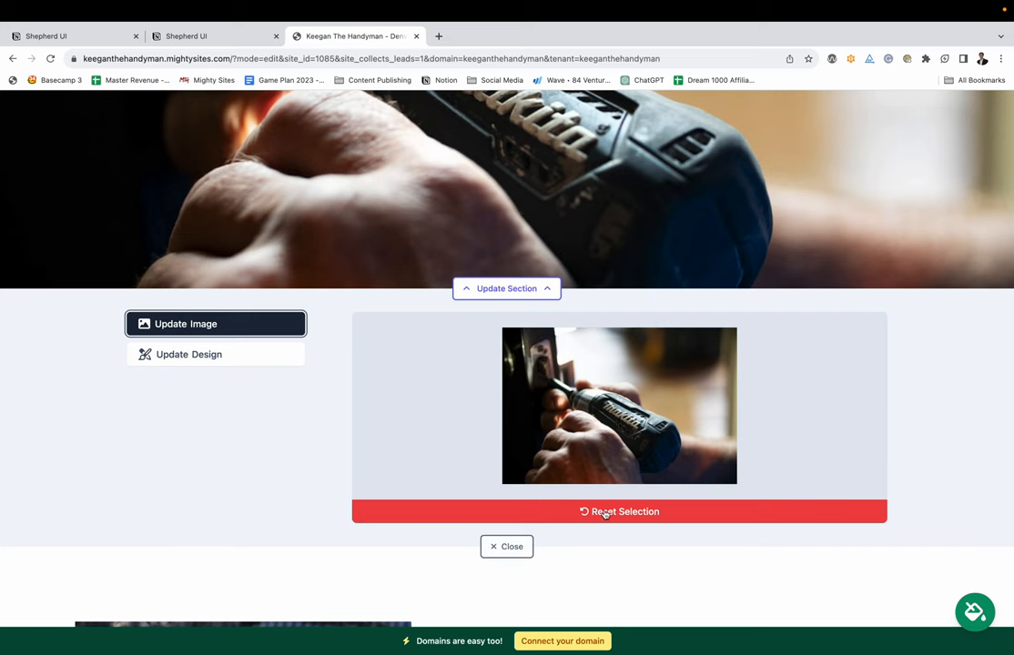
{"action": "left_click", "coordinate": [619, 511]}
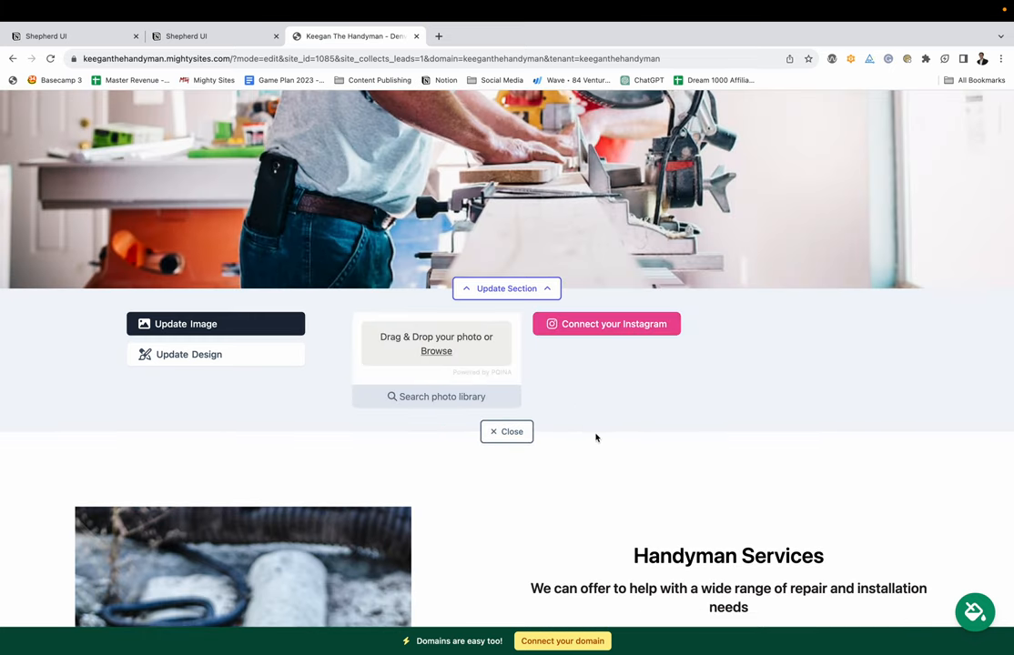
{"action": "scroll", "scroll_direction": "down", "scroll_amount": 3}
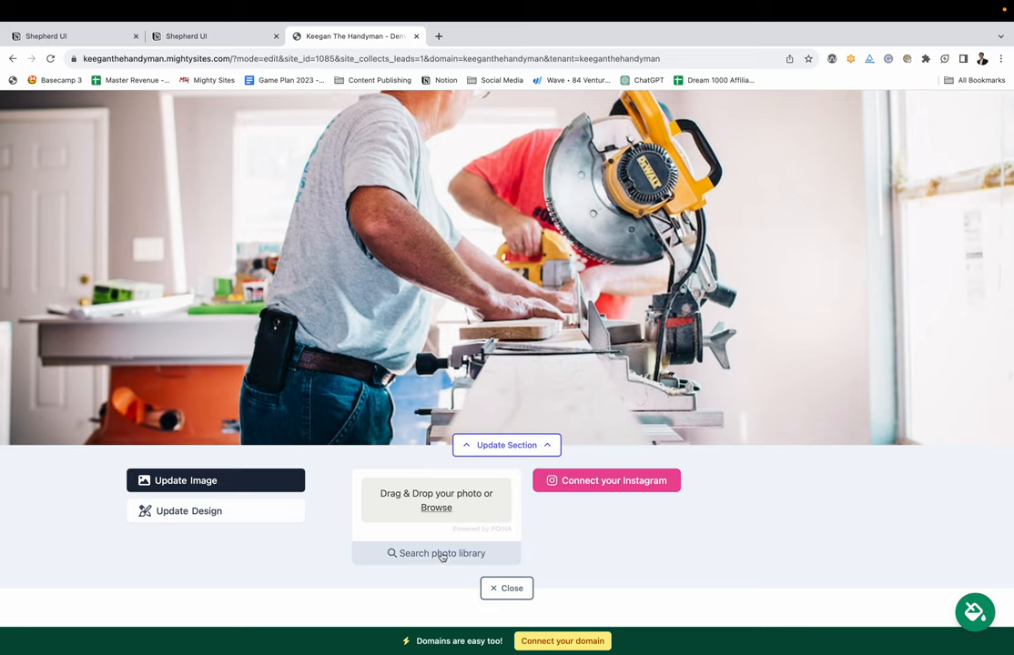
{"action": "mouse_move", "coordinate": [470, 546]}
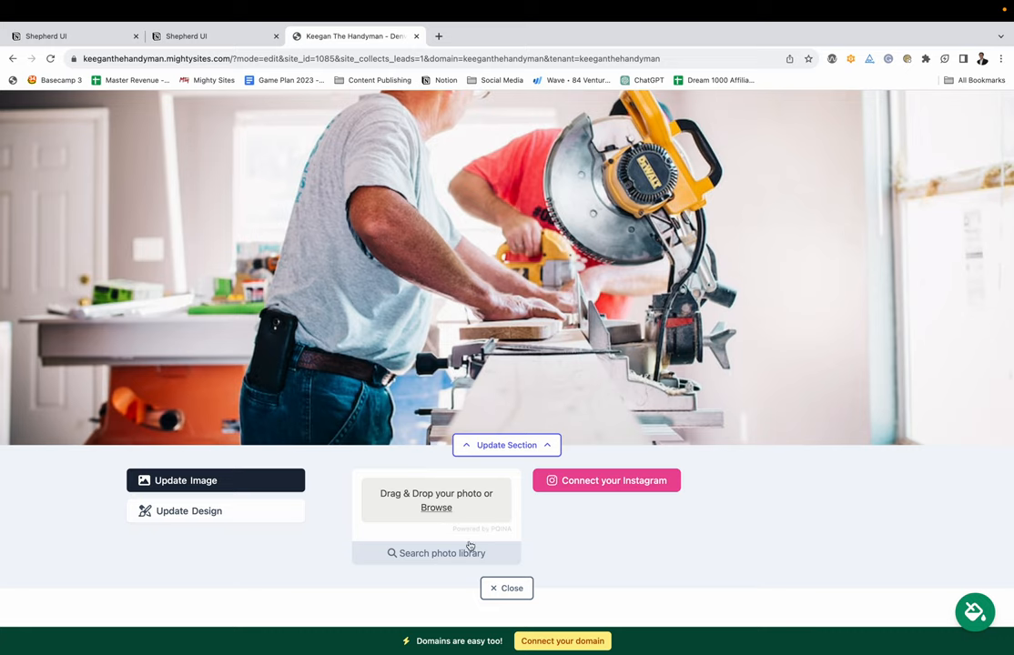